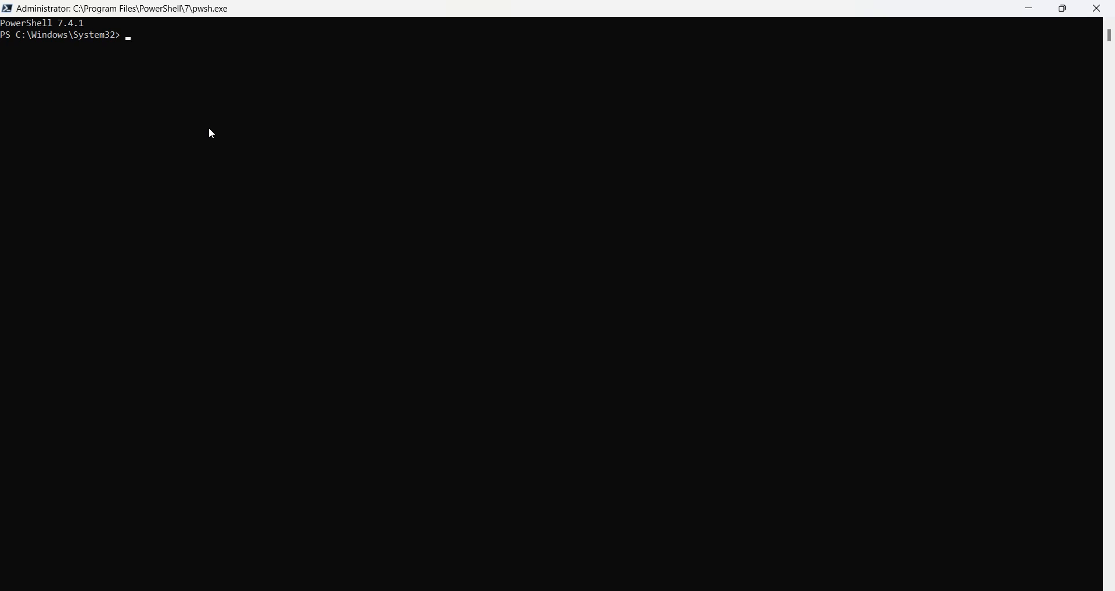
{"action": "type", "text": "Connect-PnPOnline -URL \"https://5qvwv8-admin.sharepoint.com/\" -Credential (Get-Credential)"}
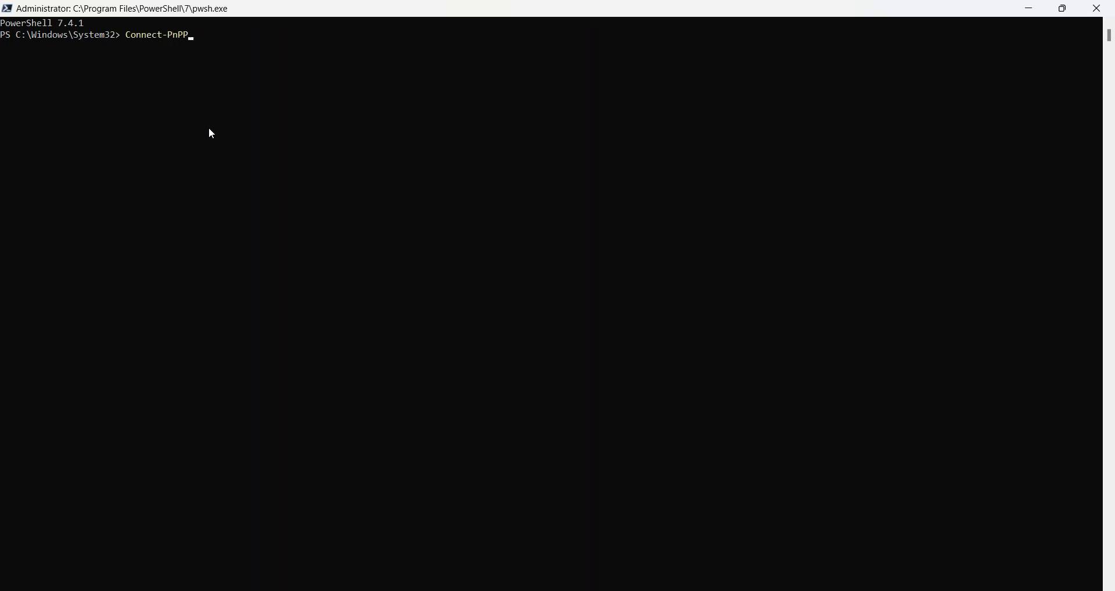
{"action": "type", "text": "Online -URL \"https://5qvwv8-admin.sharepoint.com/\" -Credential (Get-Credential)"}
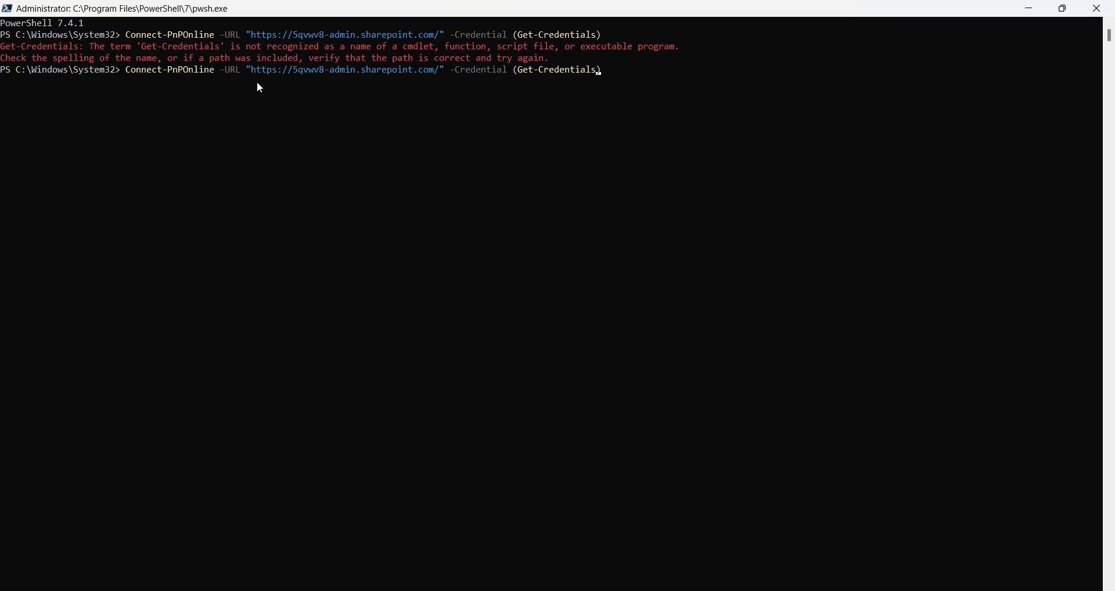
{"action": "key", "text": "Enter"}
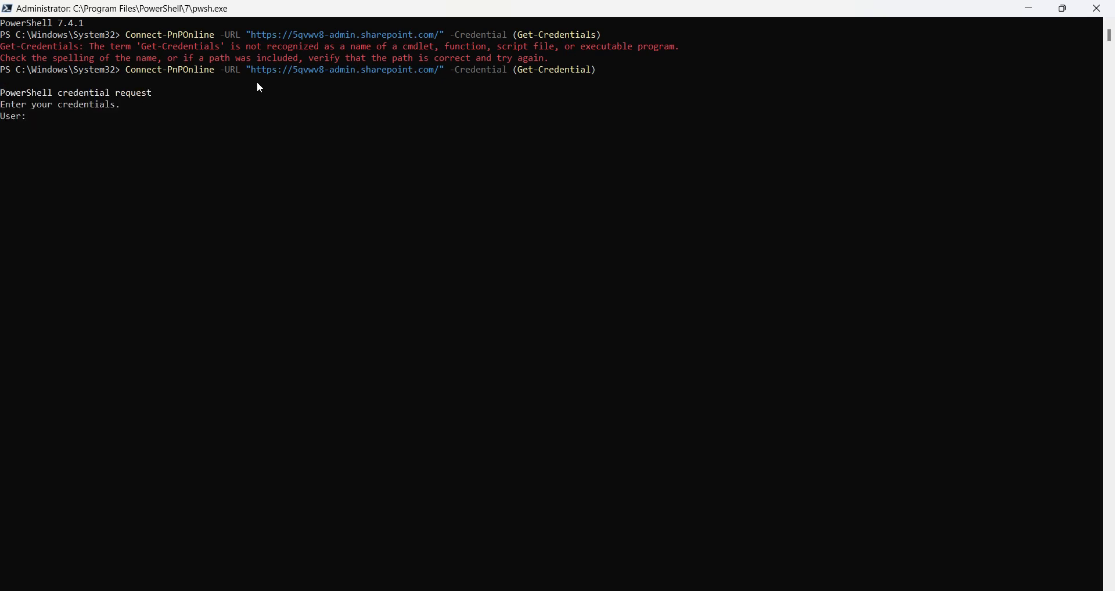
{"action": "mouse_move", "coordinate": [197, 150]}
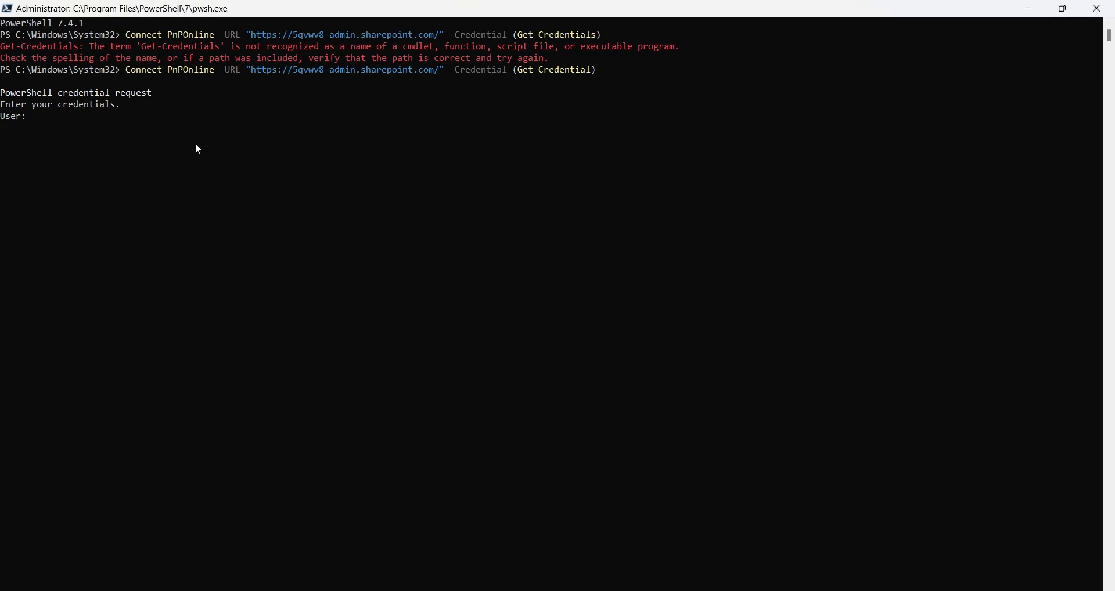
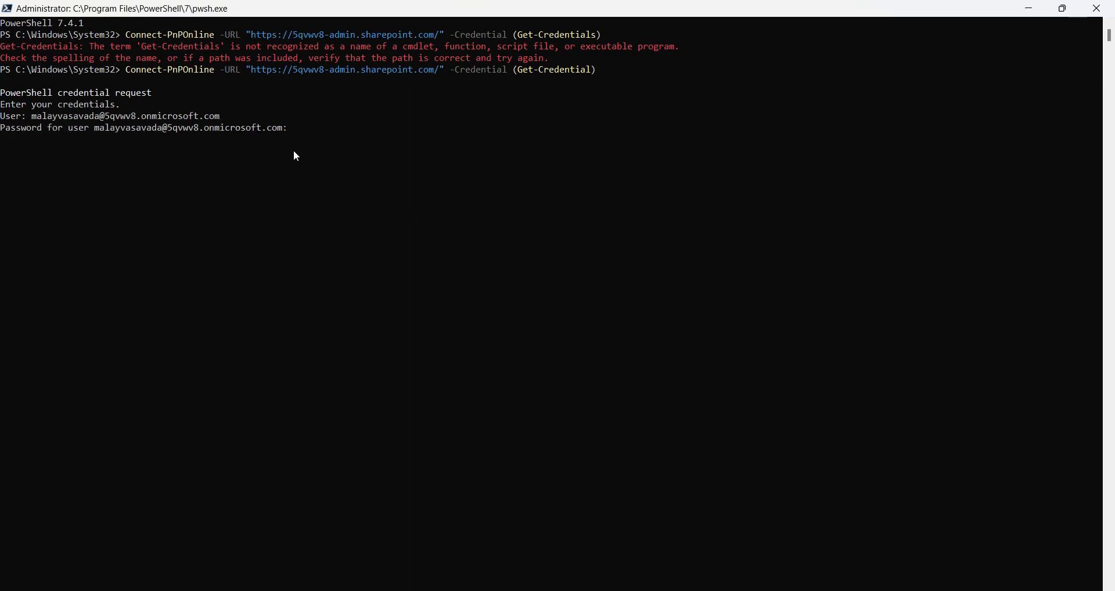
{"action": "type", "text": "****************"}
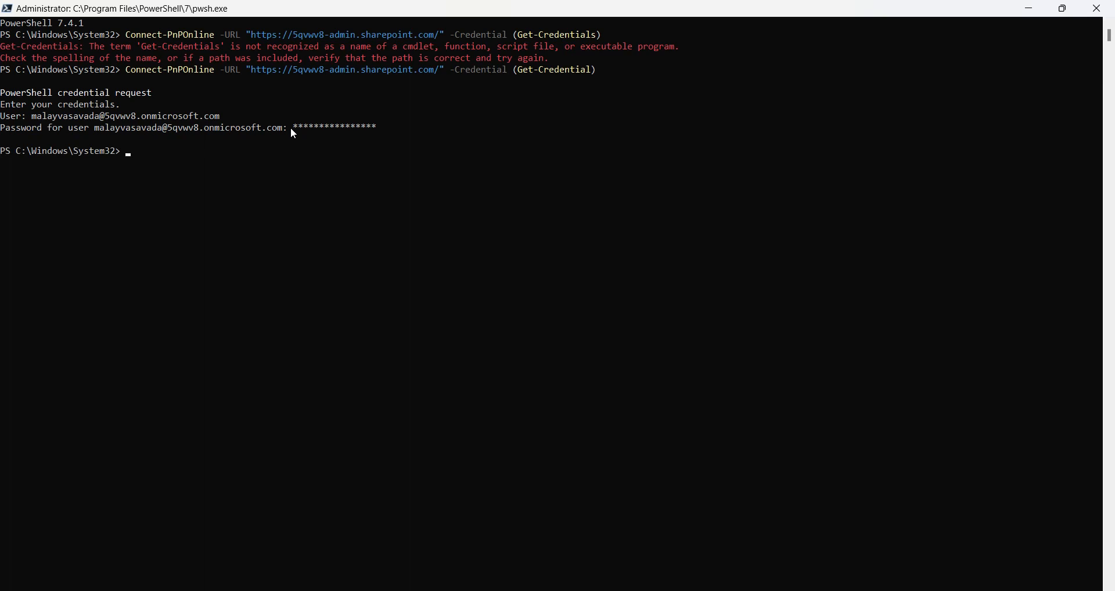
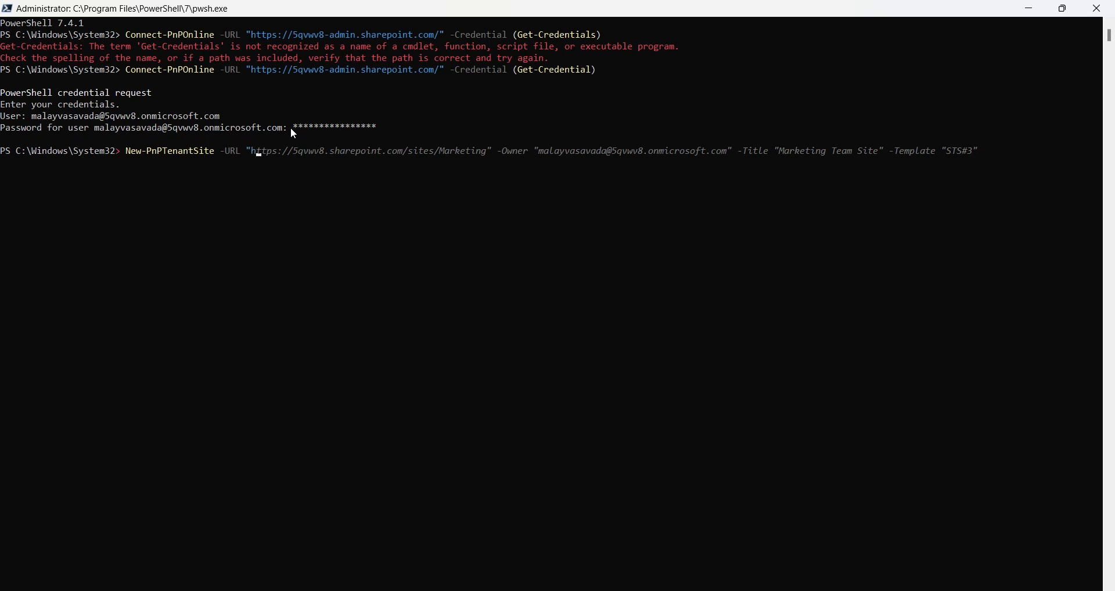
{"action": "mouse_move", "coordinate": [517, 283]}
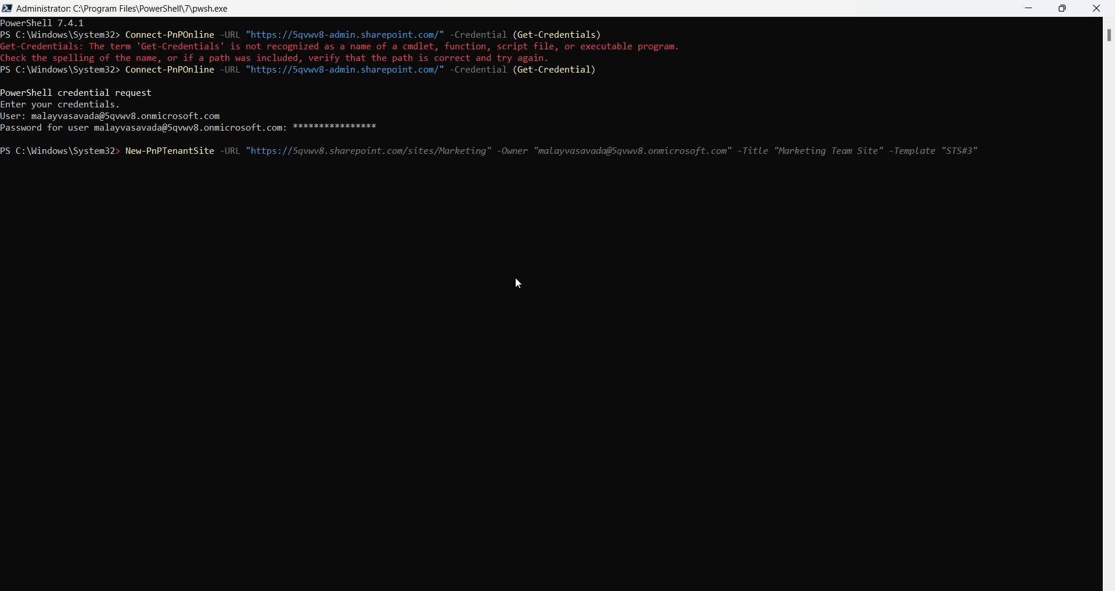
{"action": "mouse_move", "coordinate": [297, 159]}
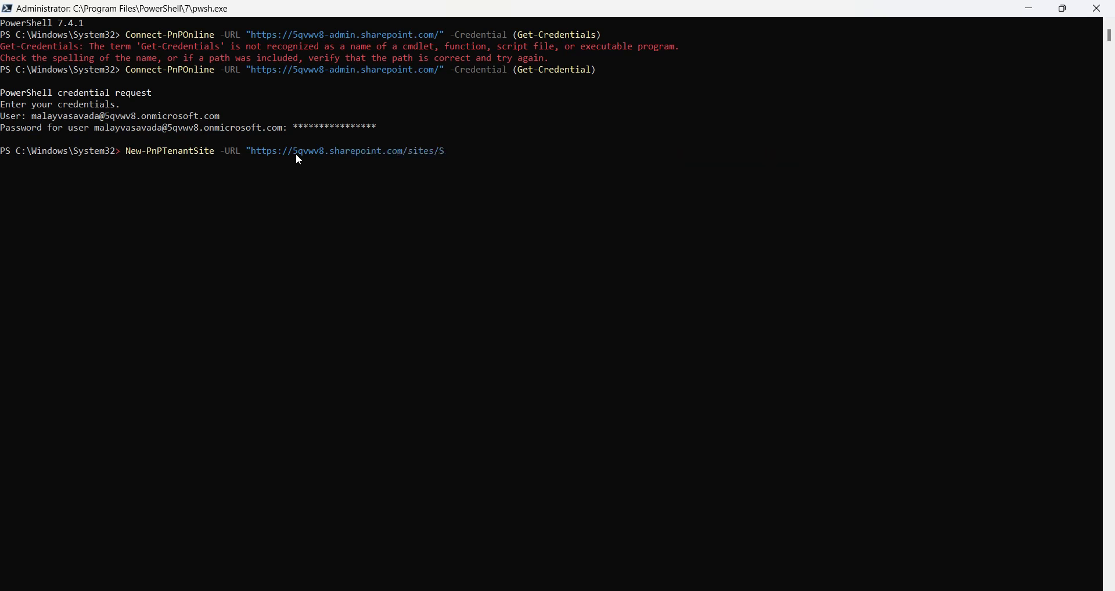
{"action": "type", "text": "ales\""}
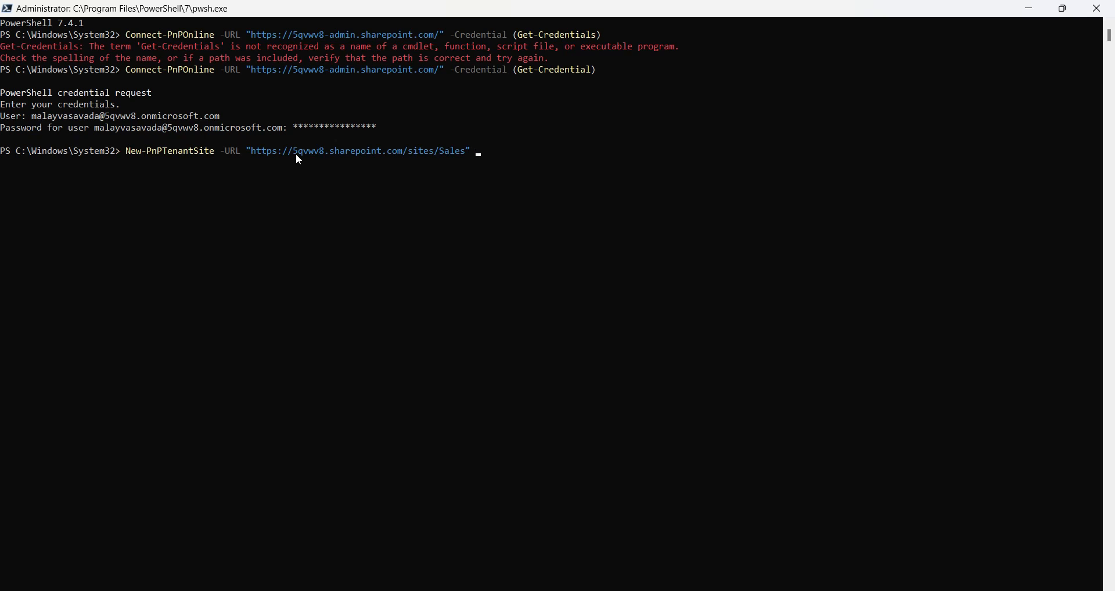
{"action": "type", "text": "-"}
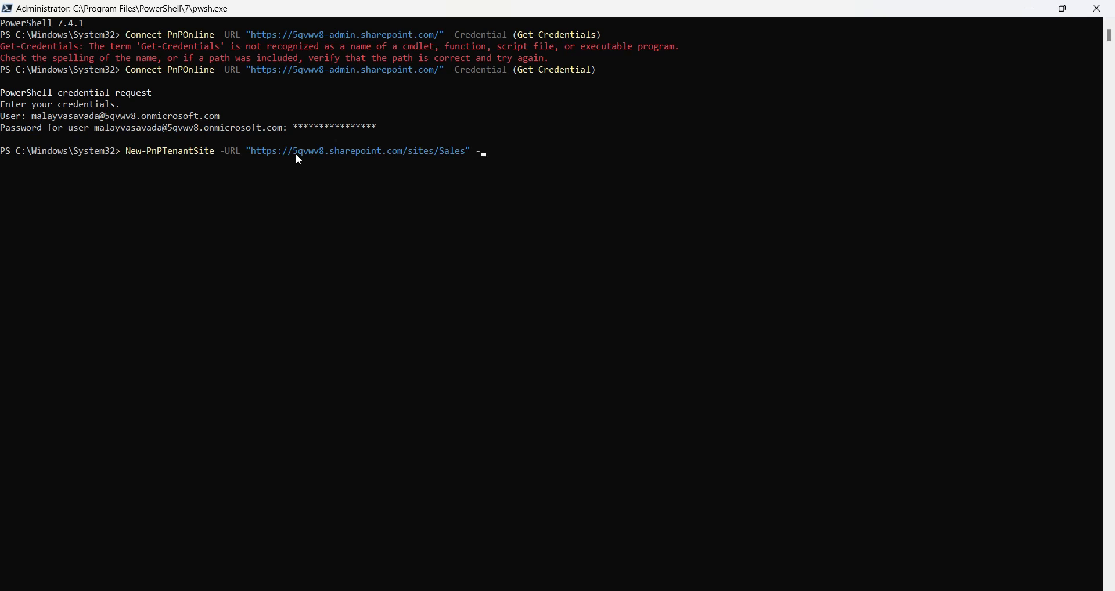
{"action": "type", "text": "Owner \""}
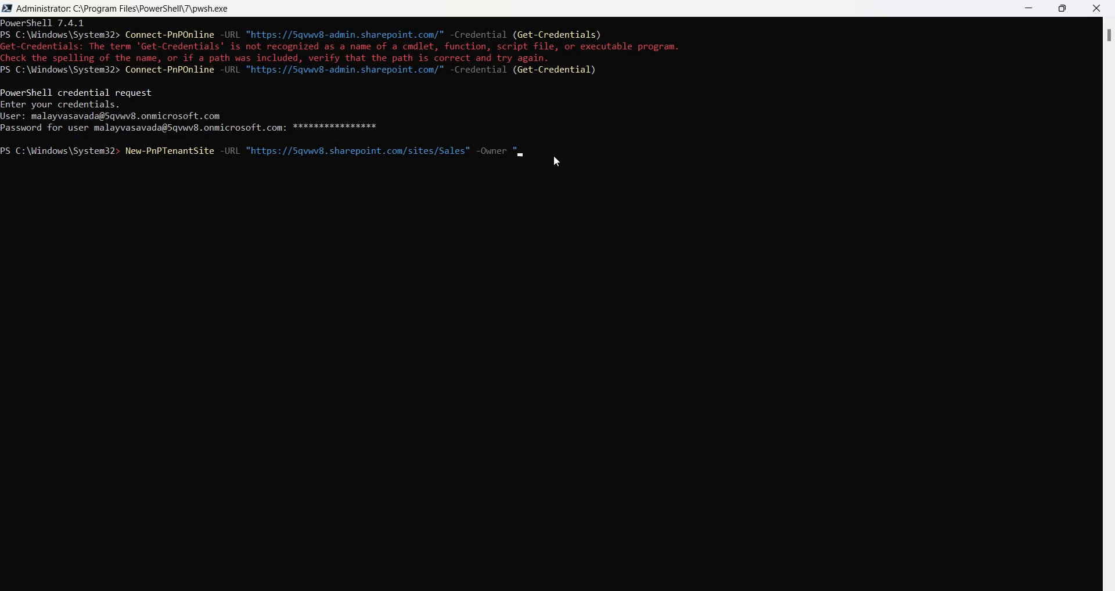
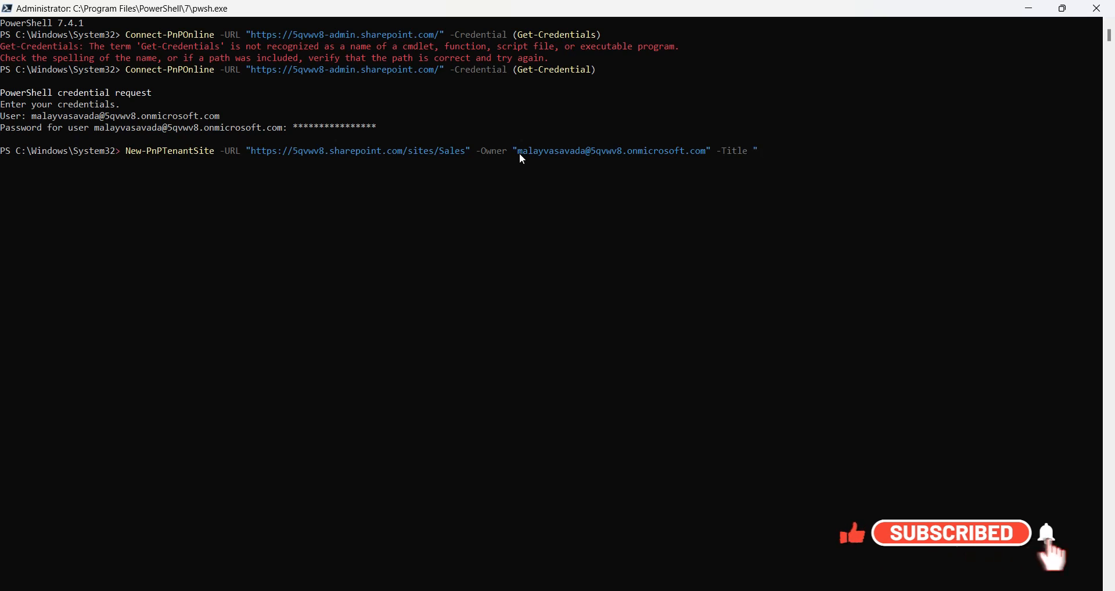
{"action": "type", "text": "Sale"}
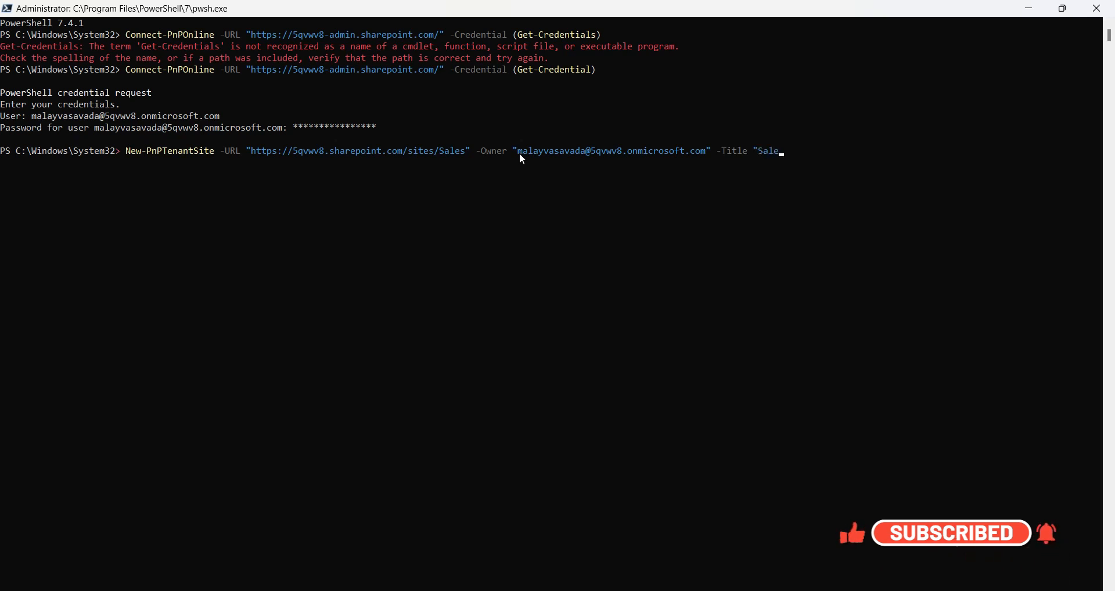
{"action": "type", "text": "s Team Site\""}
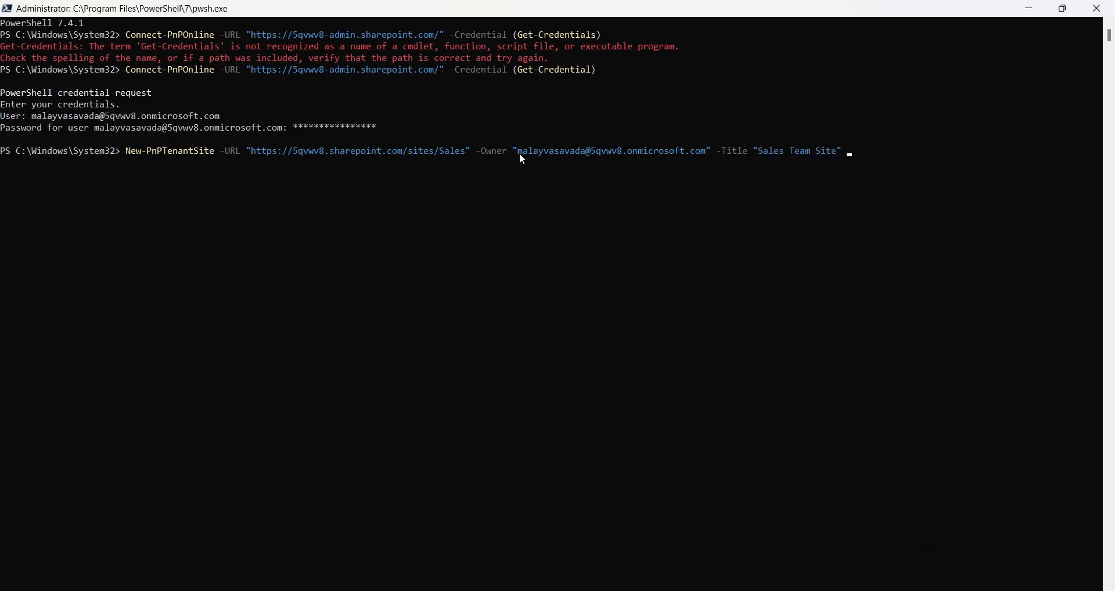
Add -Template "STS#3" and -TimeZone 24 and run New-PnPTenantSite to create the Sales site.
{"action": "type", "text": "-Template"}
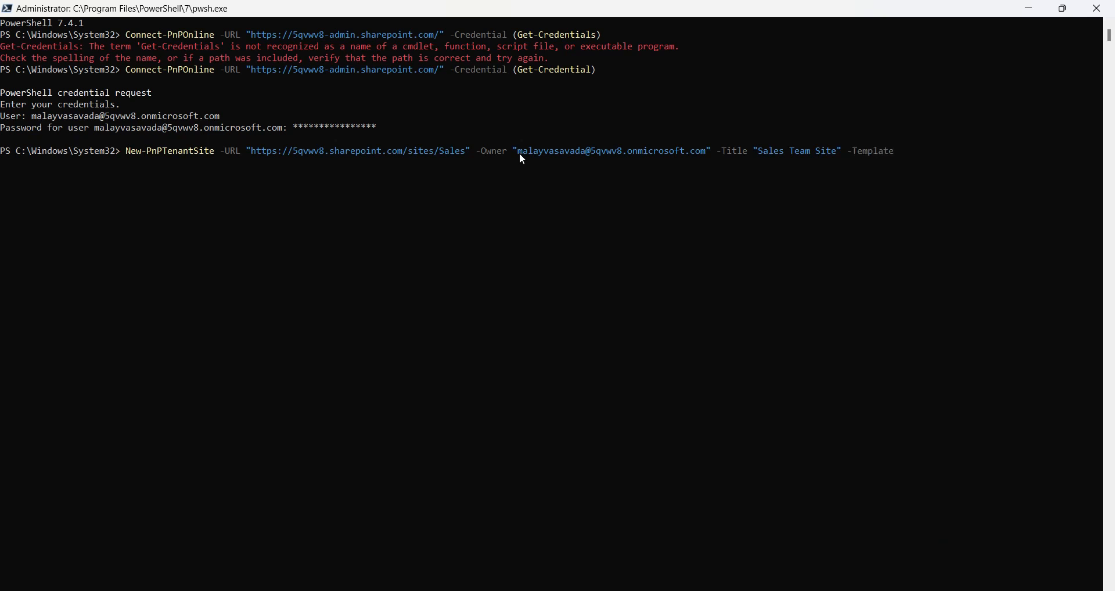
{"action": "type", "text": "\"STS#"}
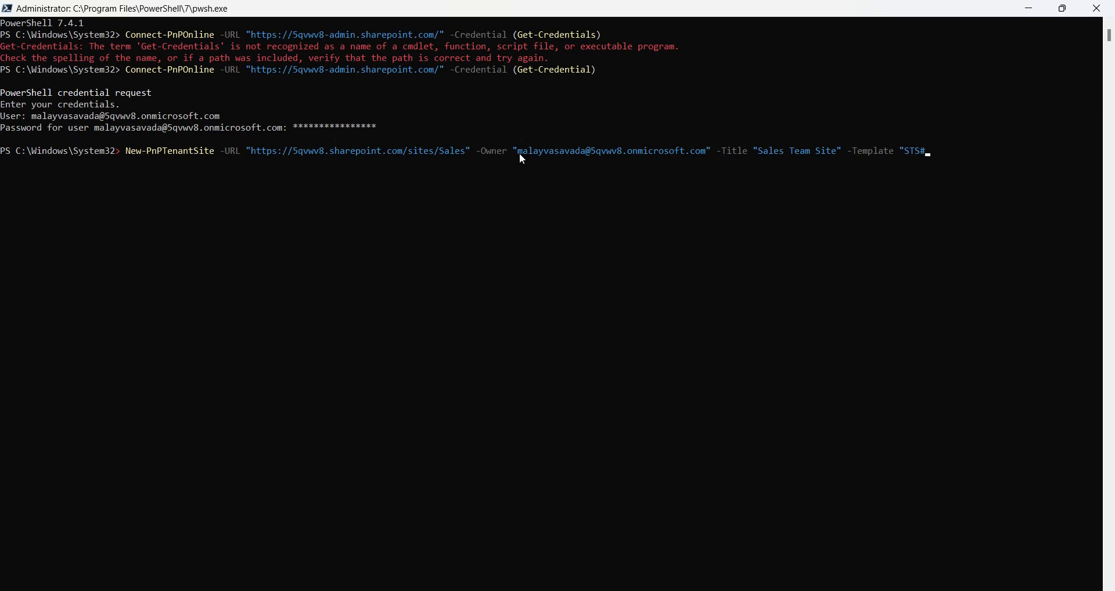
{"action": "type", "text": "3\""}
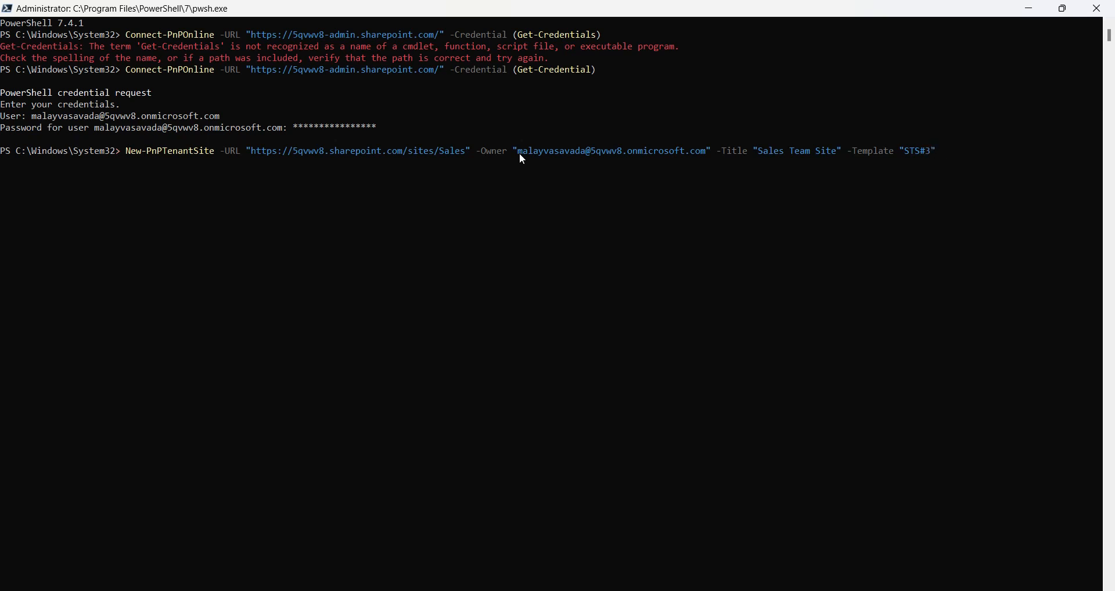
{"action": "type", "text": "-T"}
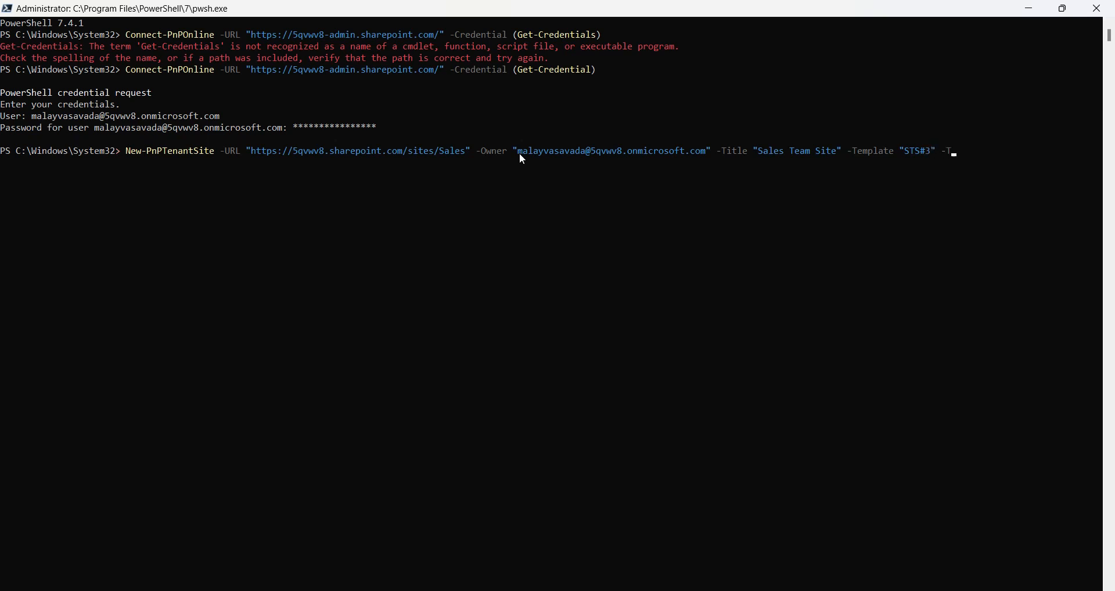
{"action": "type", "text": "im"}
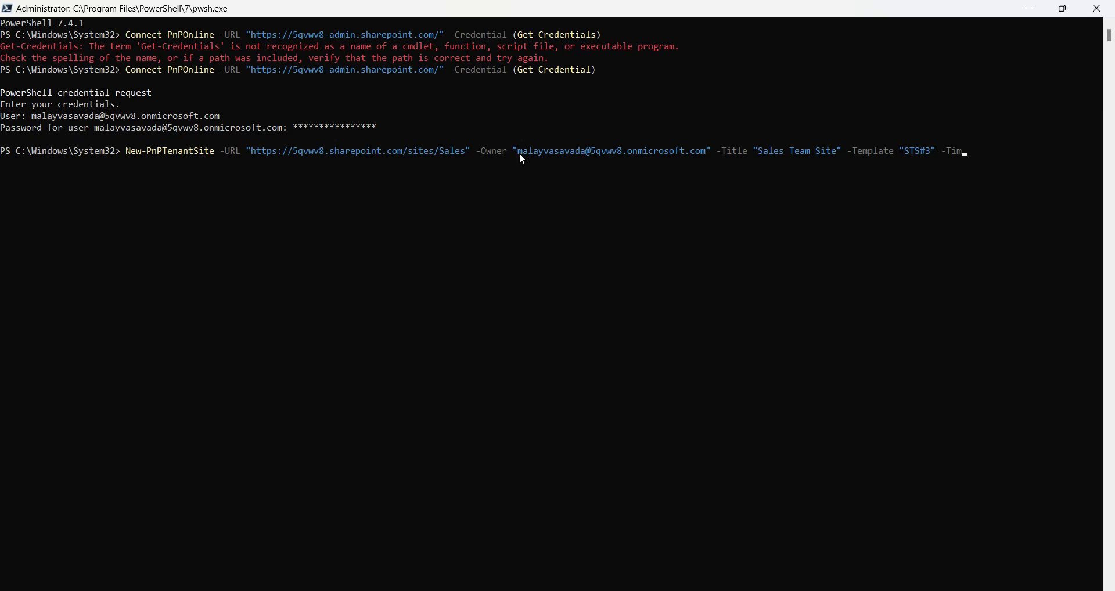
{"action": "type", "text": "eZone"}
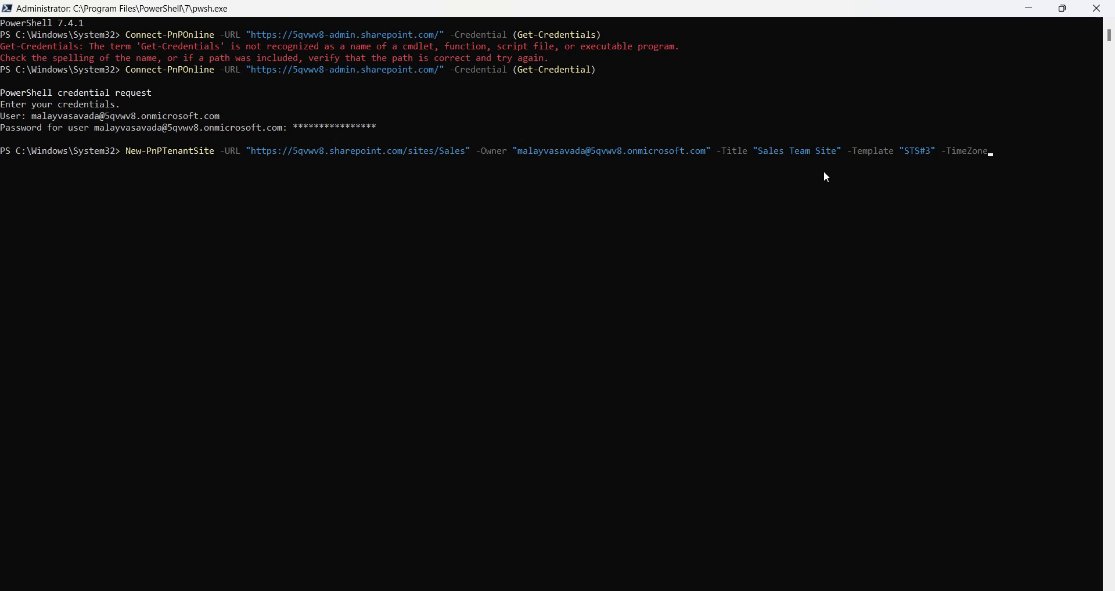
{"action": "type", "text": "24"}
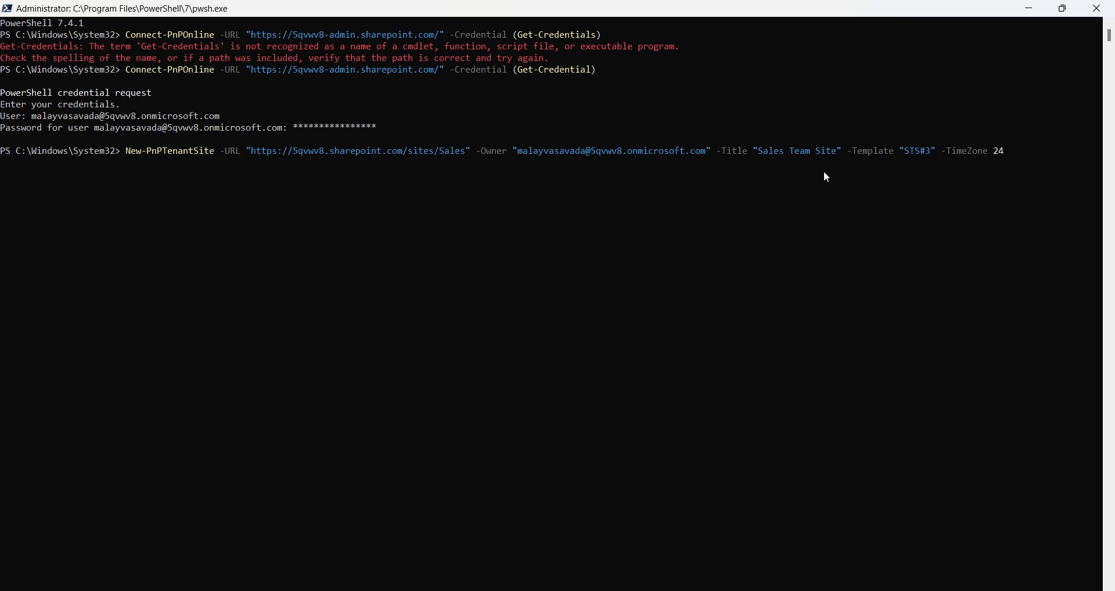
{"action": "key", "text": "Enter"}
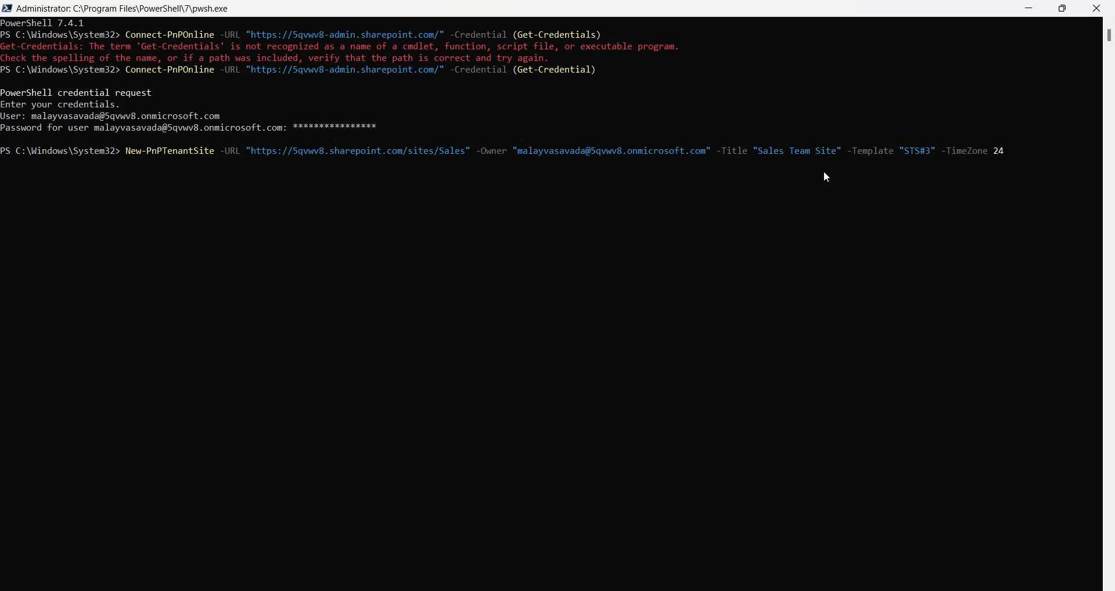
{"action": "key", "text": "Enter"}
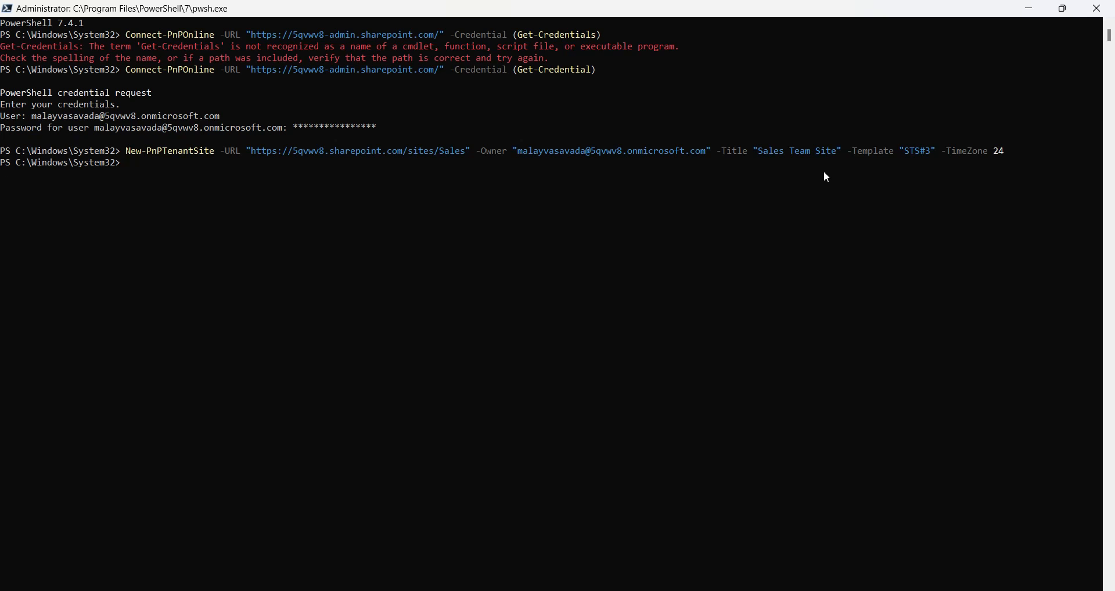
{"action": "mouse_move", "coordinate": [473, 229]}
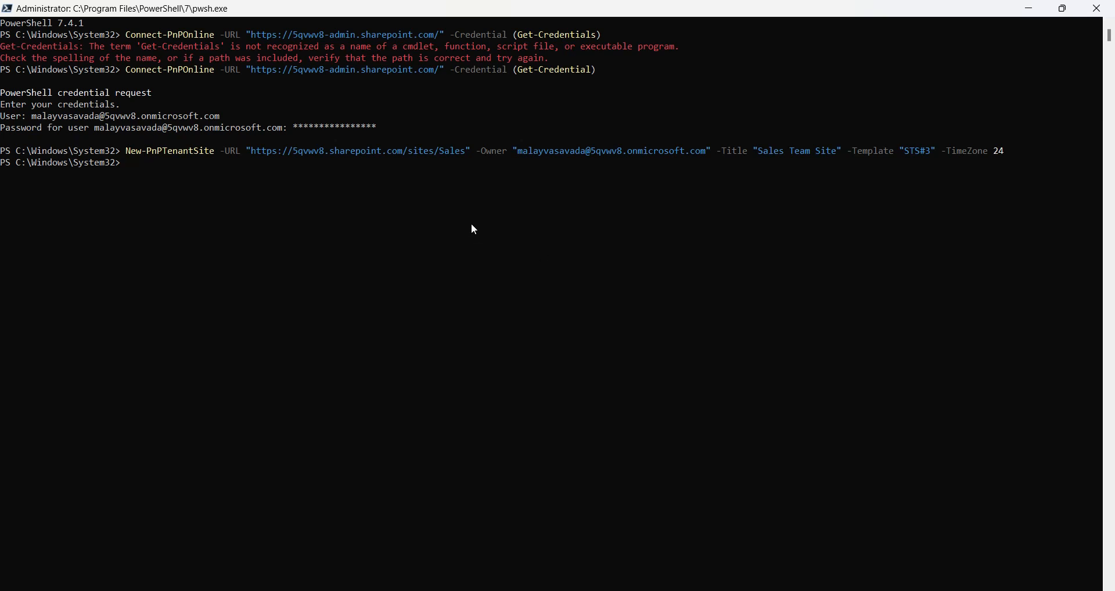
{"action": "left_click_drag", "start_coordinate": [251, 150], "coordinate": [361, 150]}
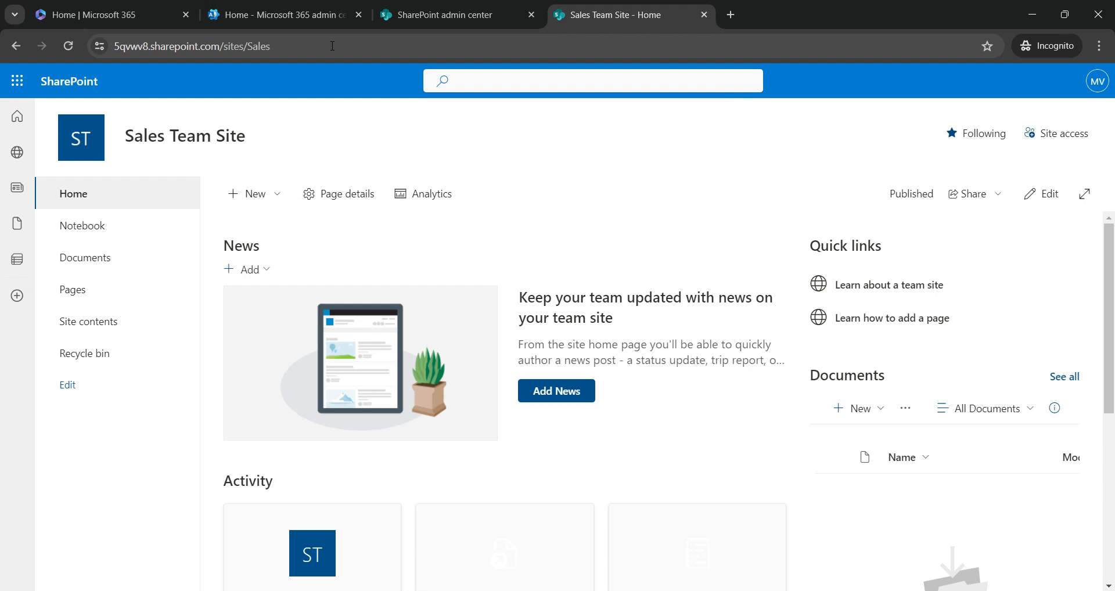
{"action": "mouse_move", "coordinate": [955, 17]}
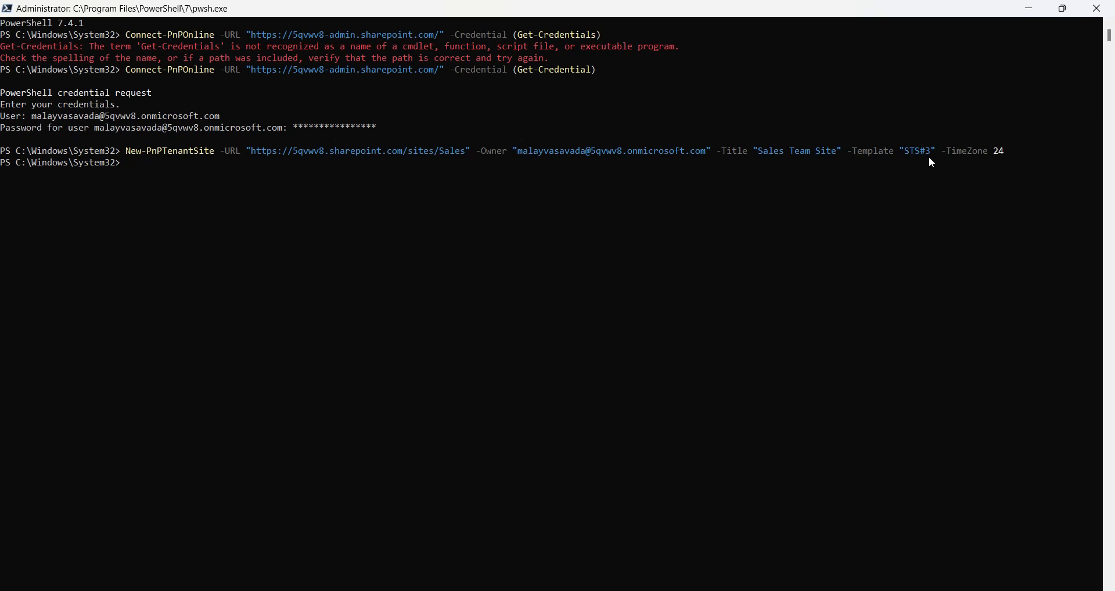
{"action": "mouse_move", "coordinate": [165, 191]}
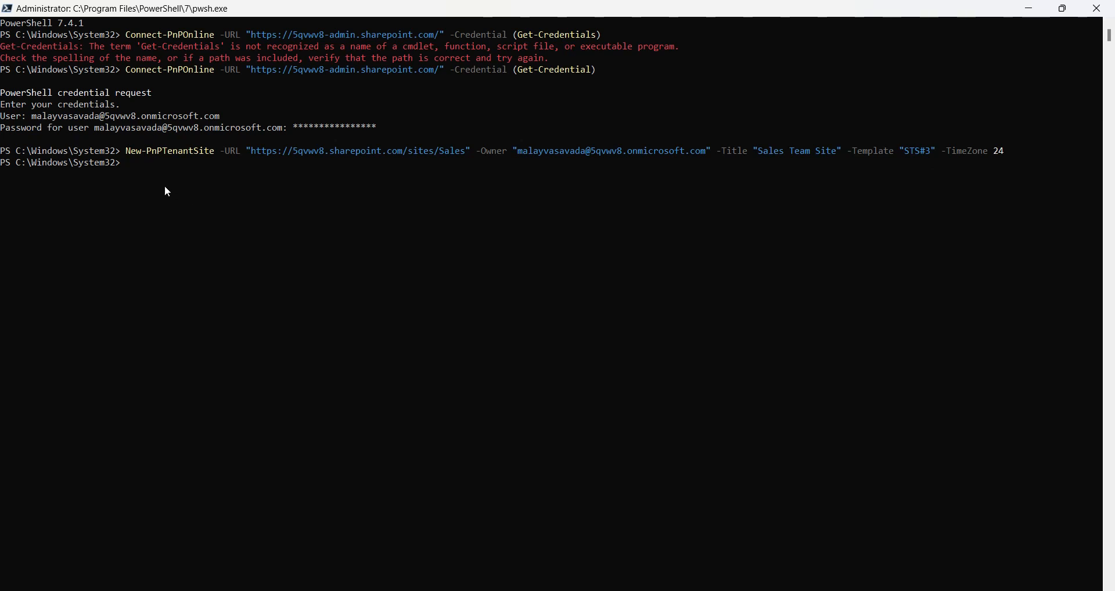
{"action": "type", "text": "Get-PnPList"}
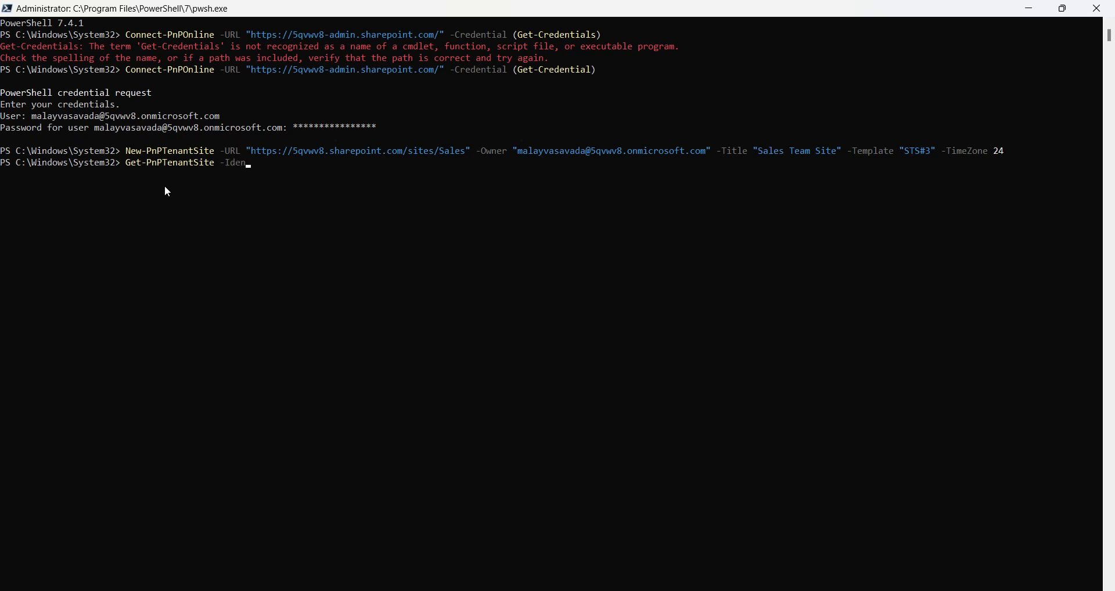
{"action": "type", "text": "tity \""}
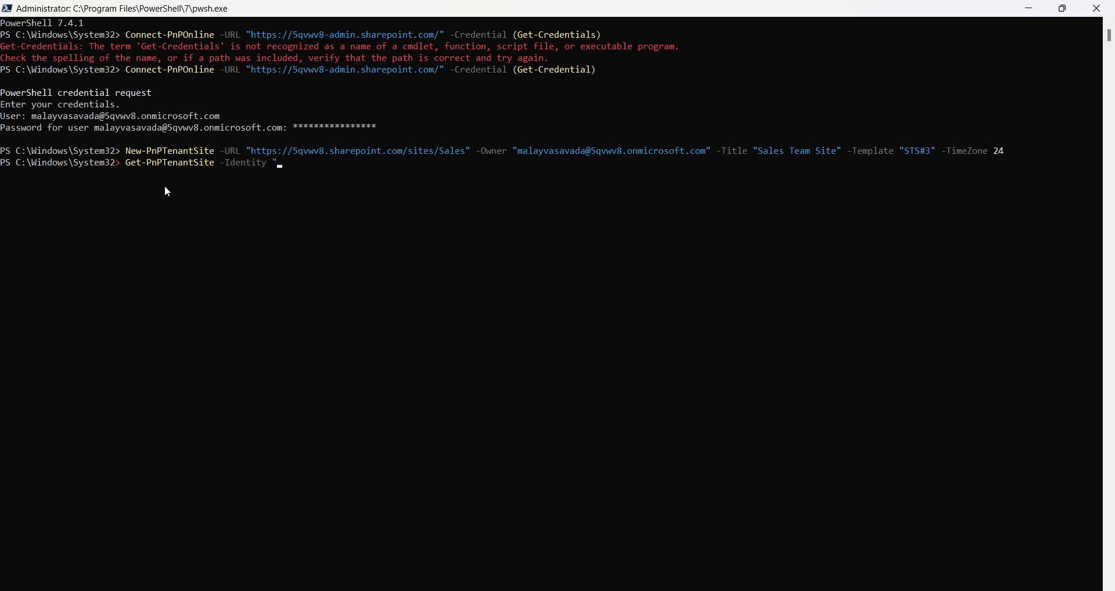
{"action": "mouse_move", "coordinate": [527, 337]}
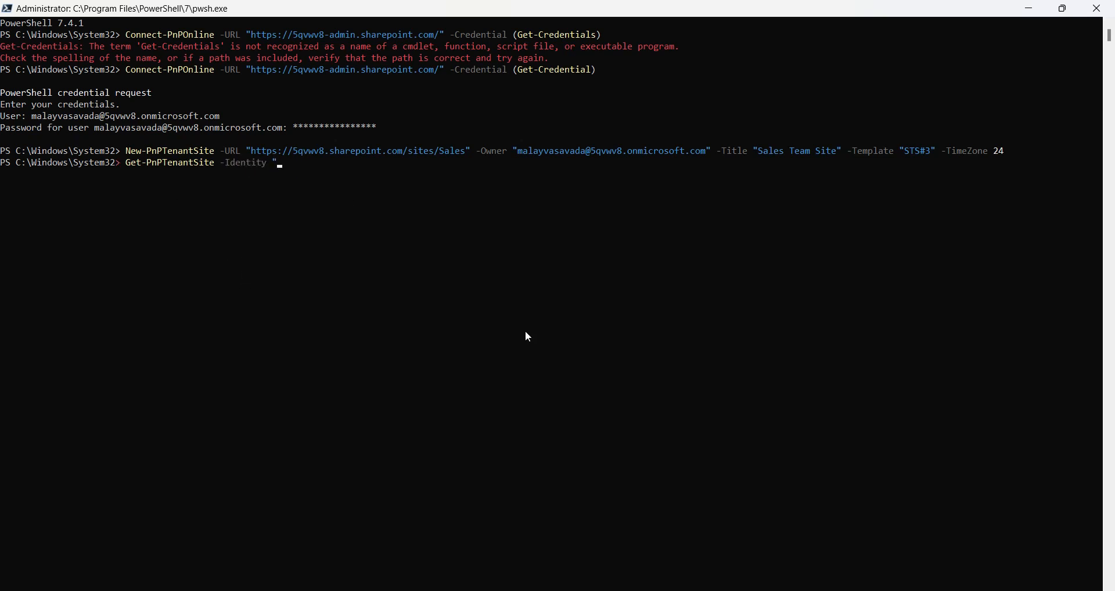
{"action": "type", "text": "https://5qvwv8.sharepoint.com/sites/Sales"}
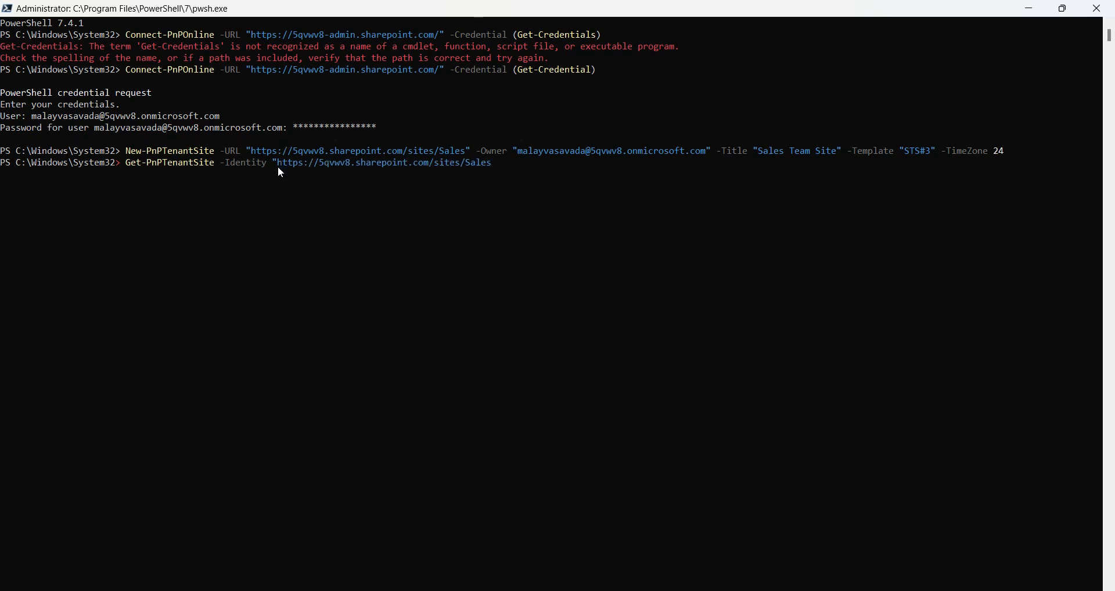
{"action": "key", "text": "Enter"}
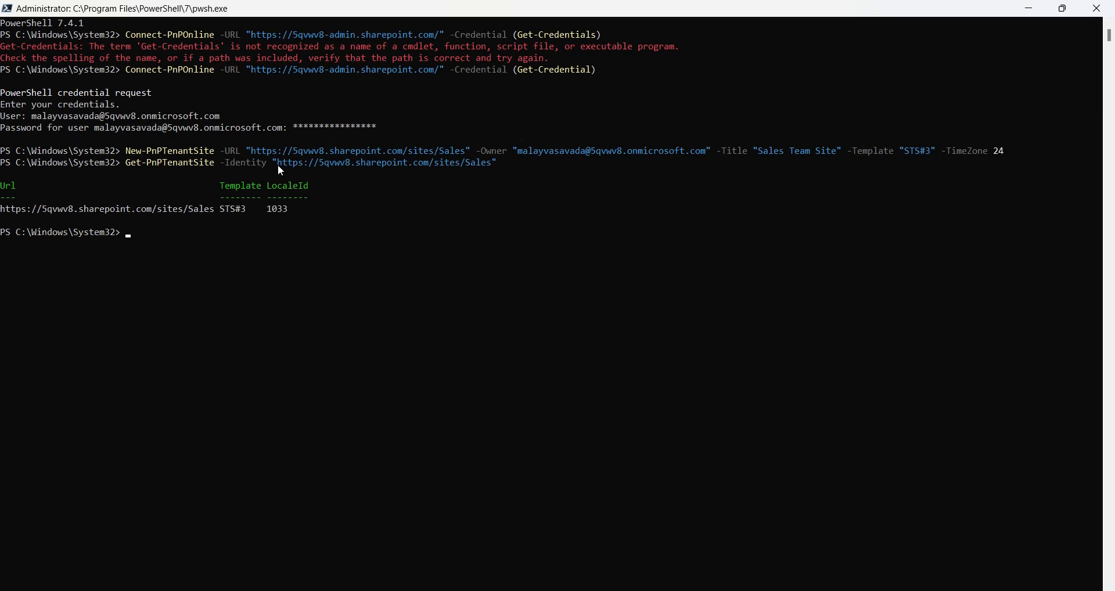
{"action": "mouse_move", "coordinate": [787, 183]}
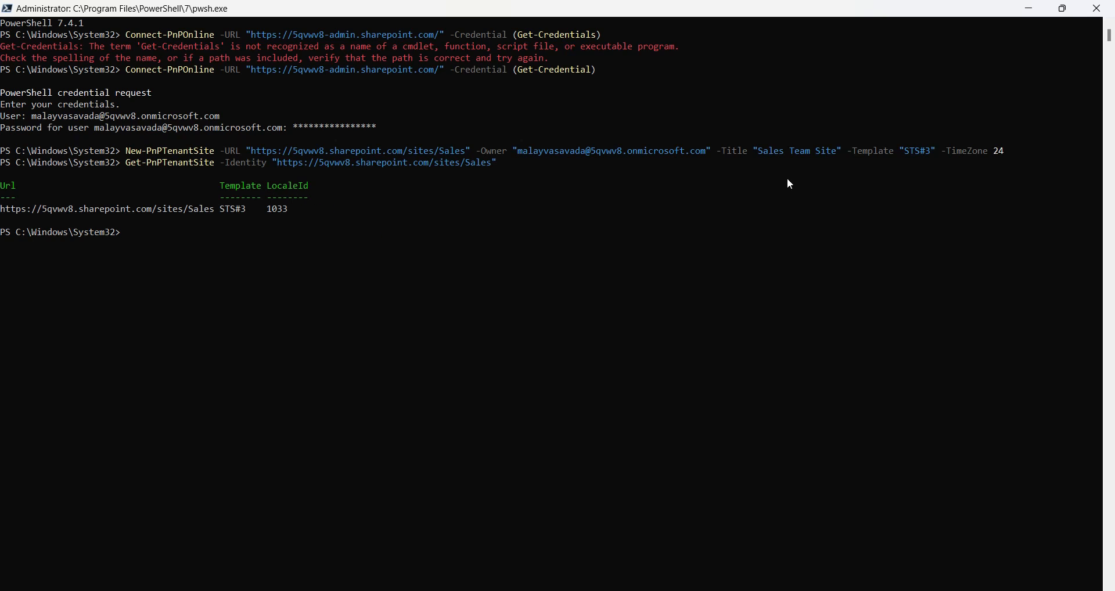
{"action": "type", "text": "Remove-SPODeletedSite -Identity \"https://5qvwv8.sharepoint.com/sites/Marketing\""}
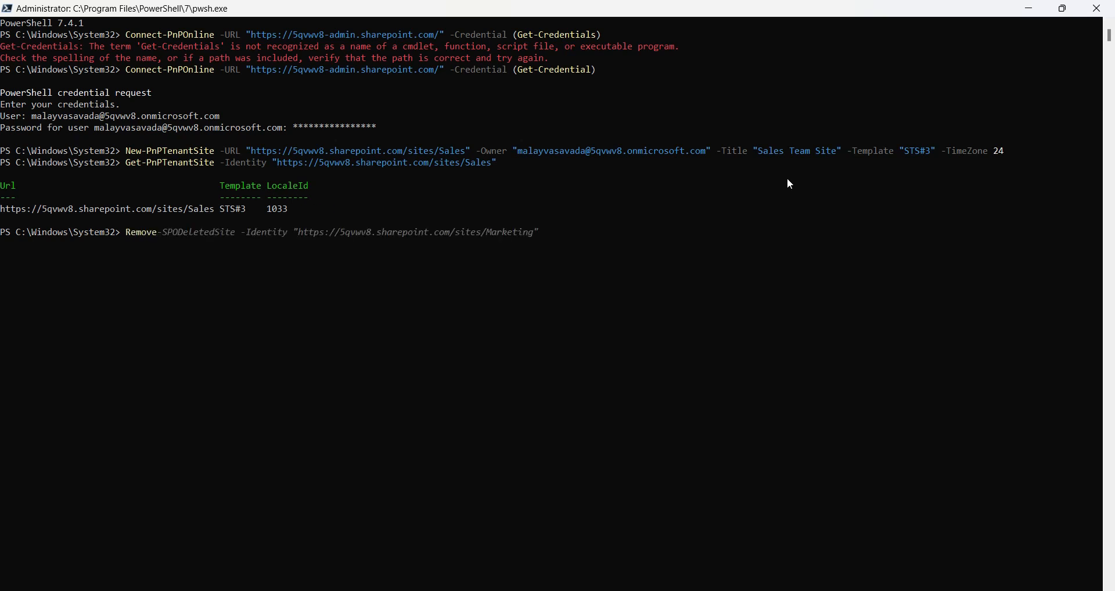
{"action": "type", "text": "Remove-PnPTenant"}
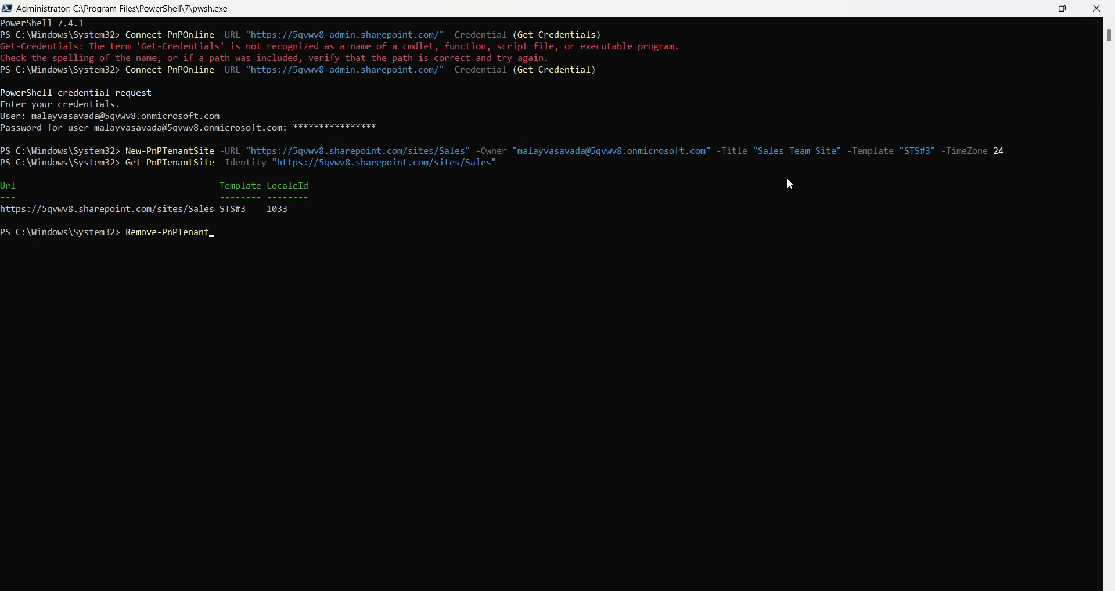
{"action": "type", "text": "Site -URL"}
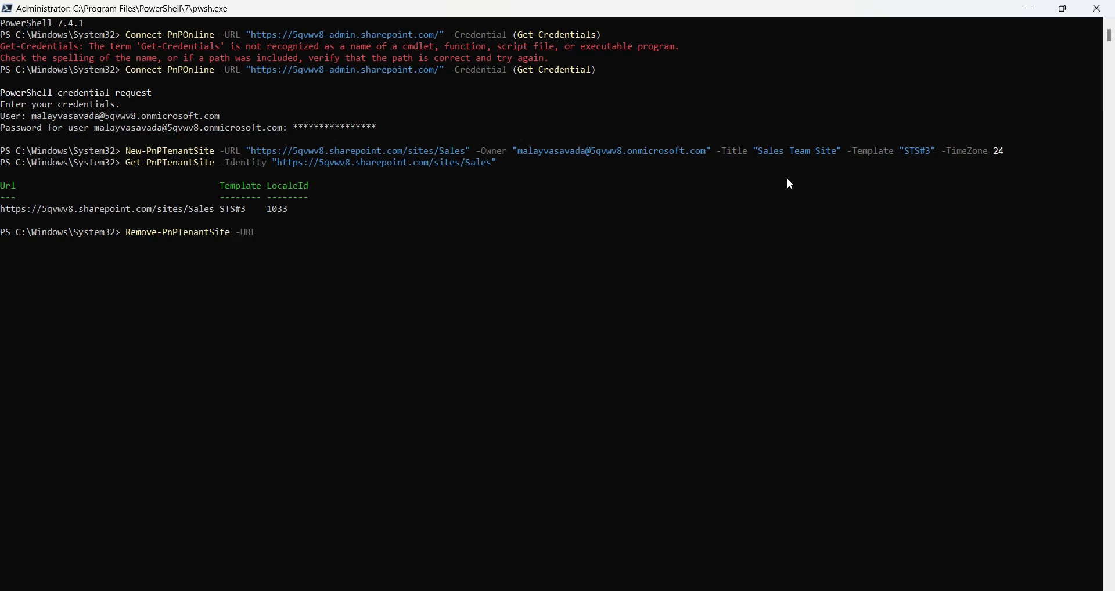
{"action": "type", "text": "\""}
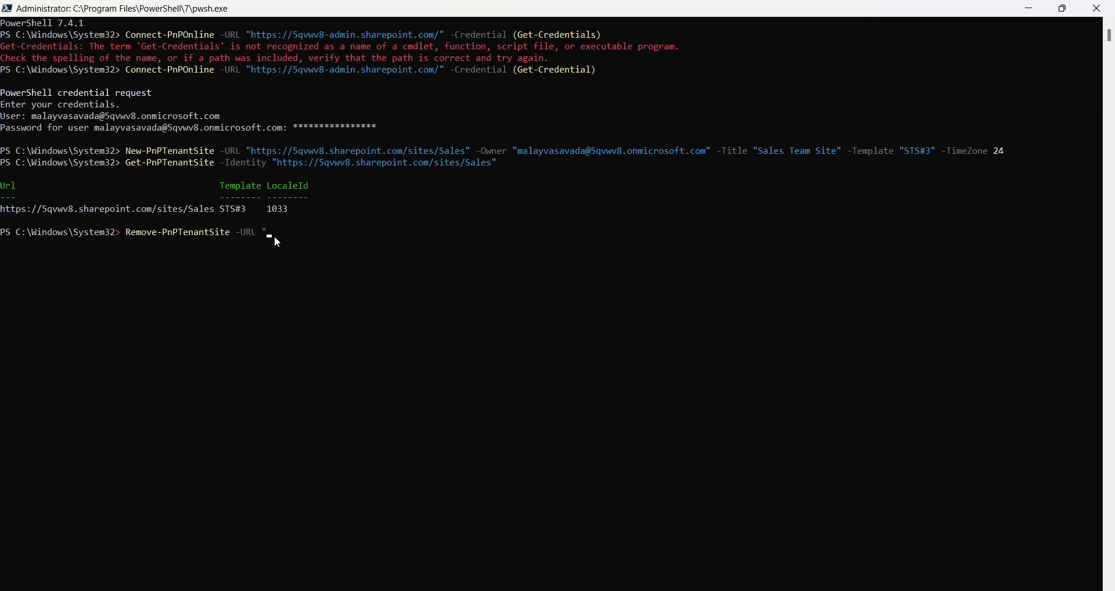
{"action": "key", "text": "Enter"}
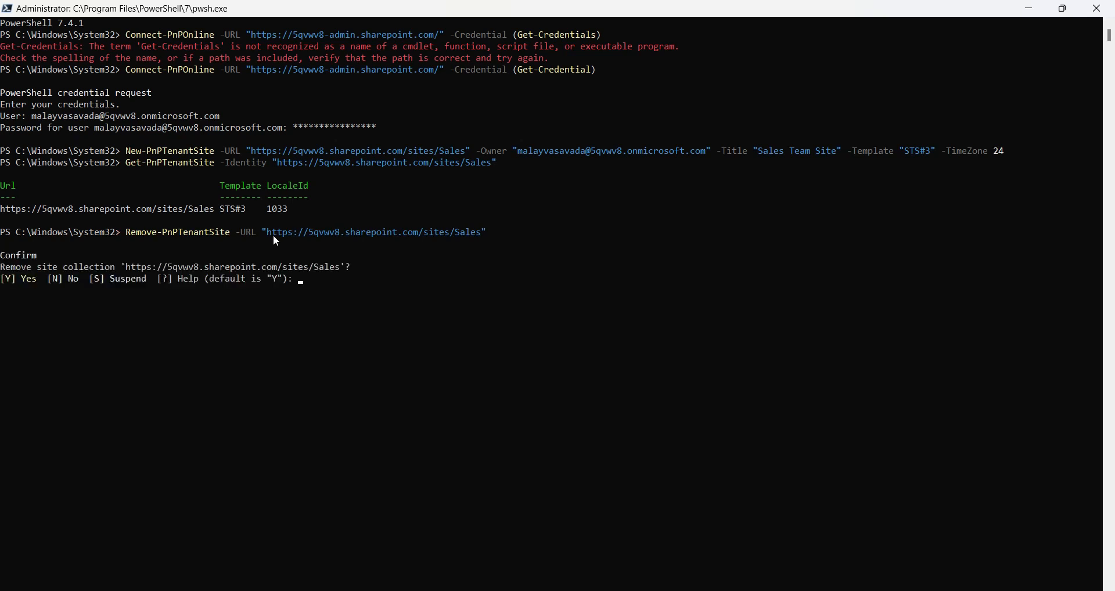
Answer Y to confirm deleting the Sales site collection.
{"action": "type", "text": "Y"}
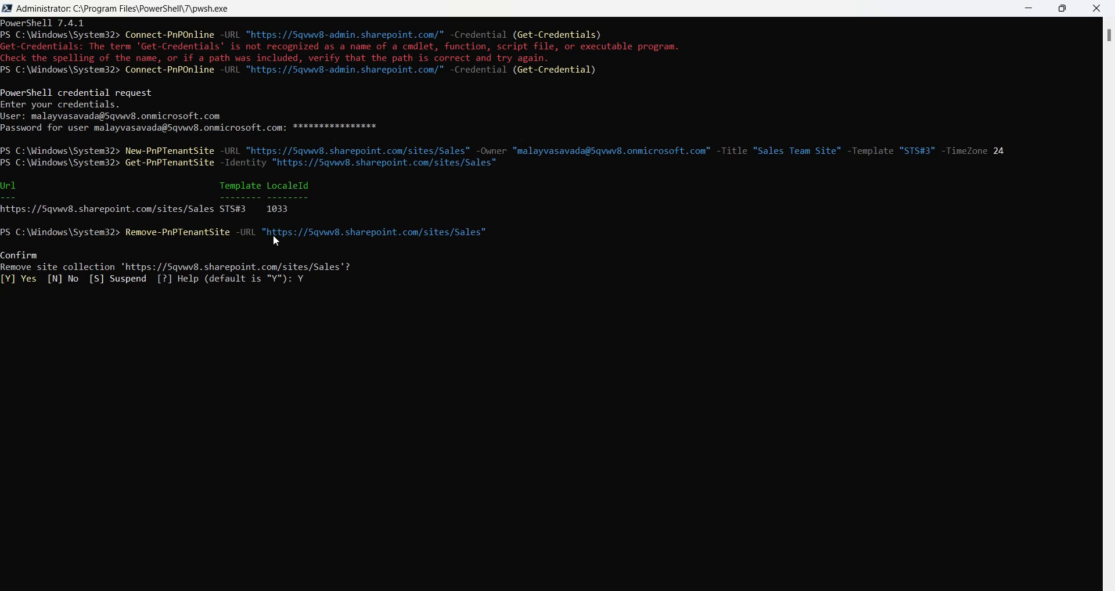
{"action": "key", "text": "Enter"}
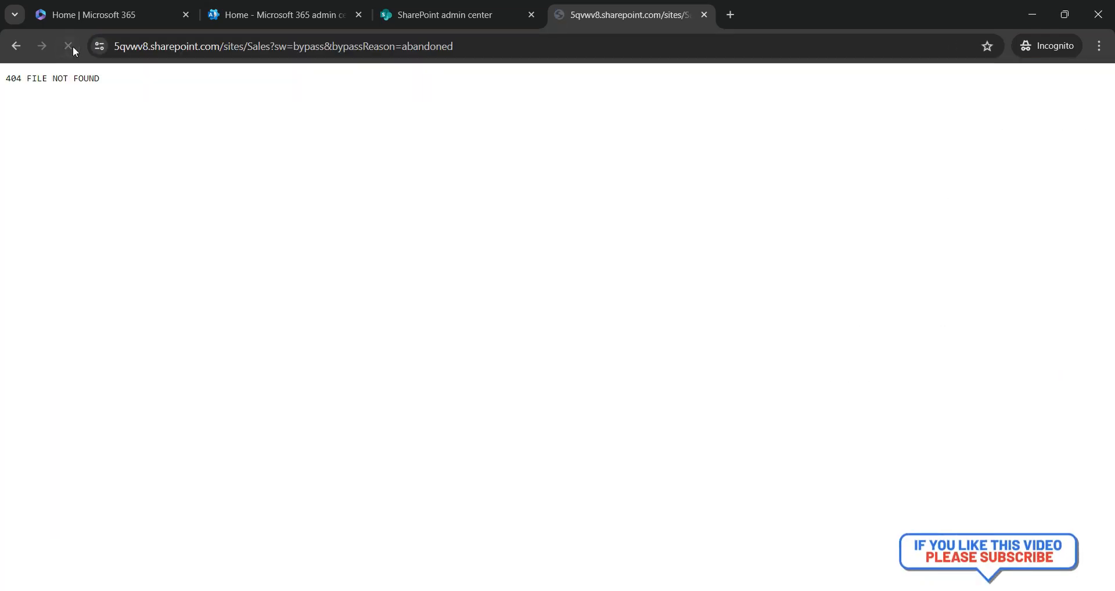
{"action": "mouse_move", "coordinate": [70, 47]}
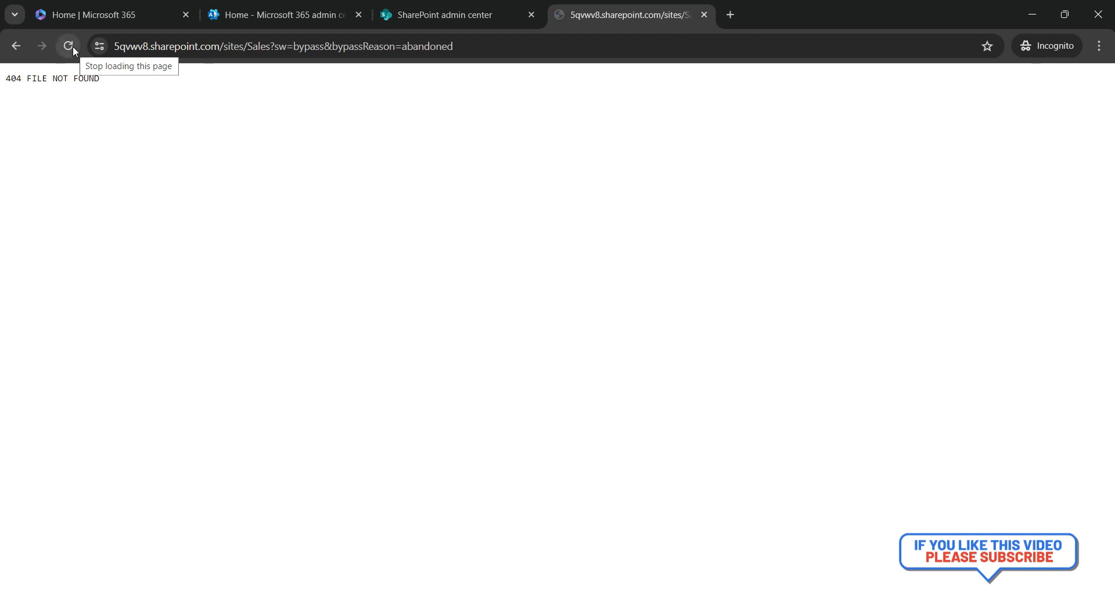